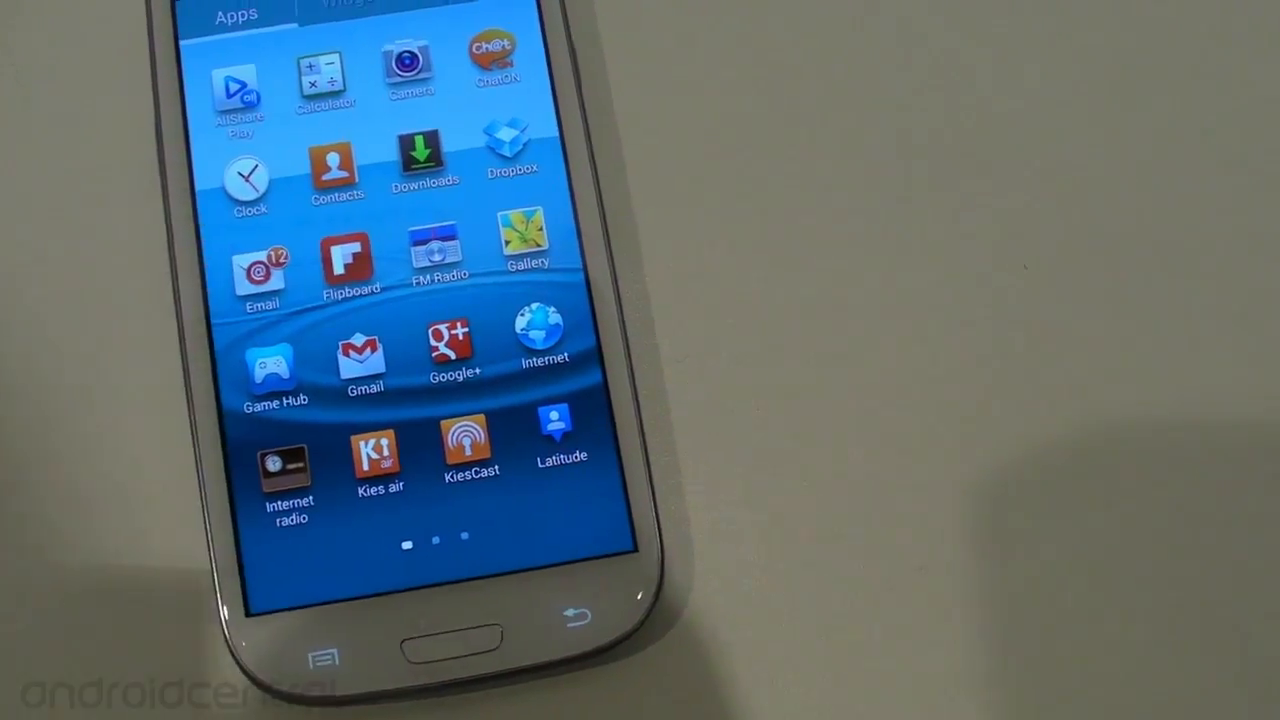
Step: Launch Flipboard from the Galaxy S3 app drawer
{"action": "left_click", "coordinate": [347, 255]}
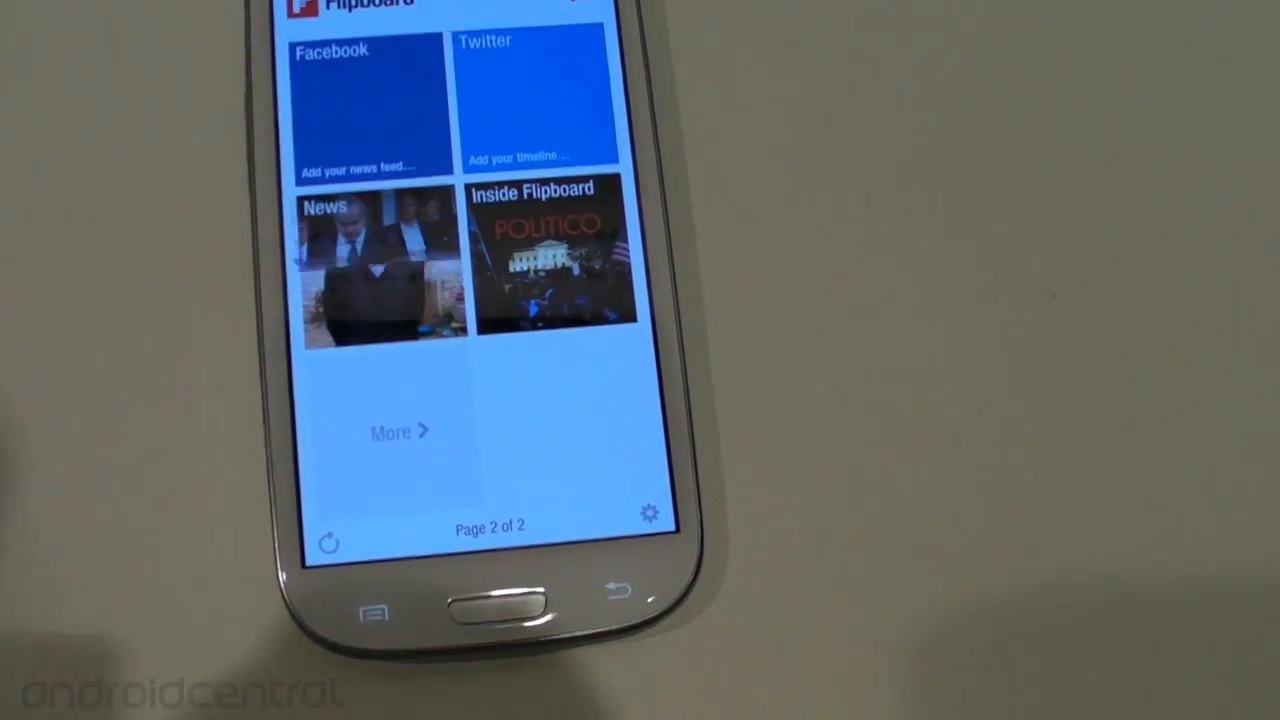
Step: Open a News story on the Syria cease-fire and scroll through the article
{"action": "left_click", "coordinate": [380, 265]}
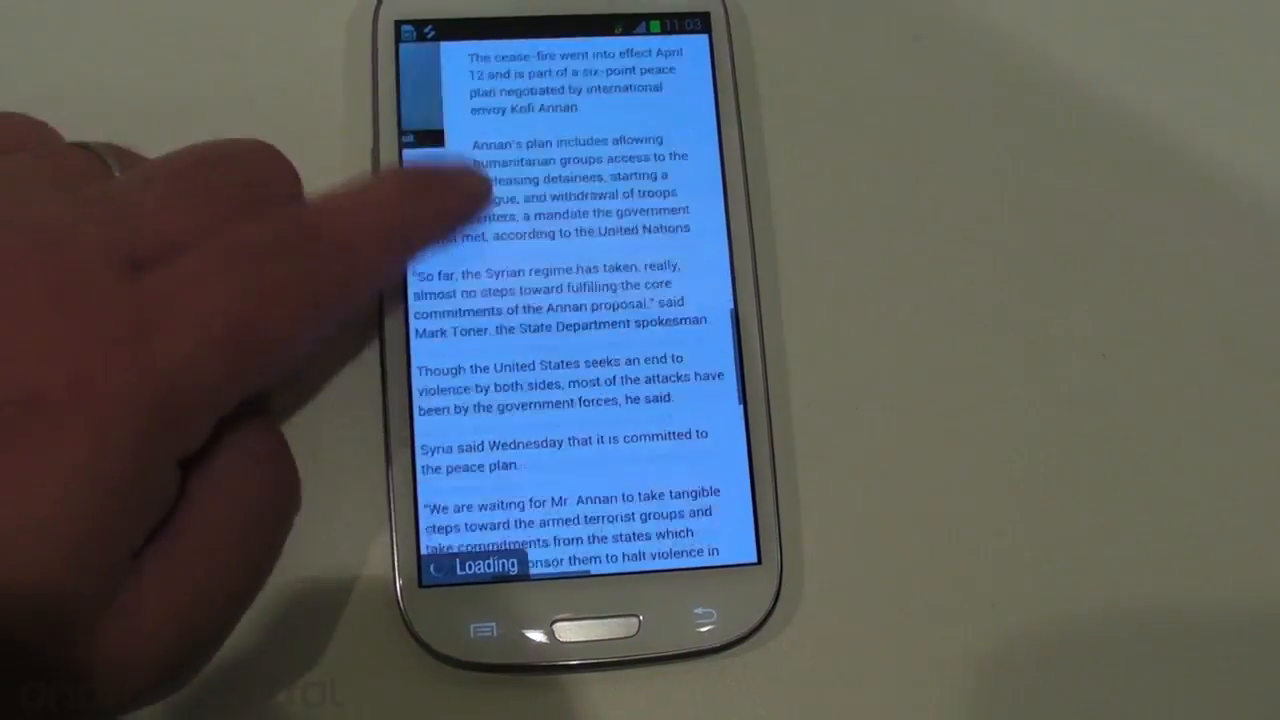
{"action": "scroll", "scroll_direction": "up", "scroll_amount": 3}
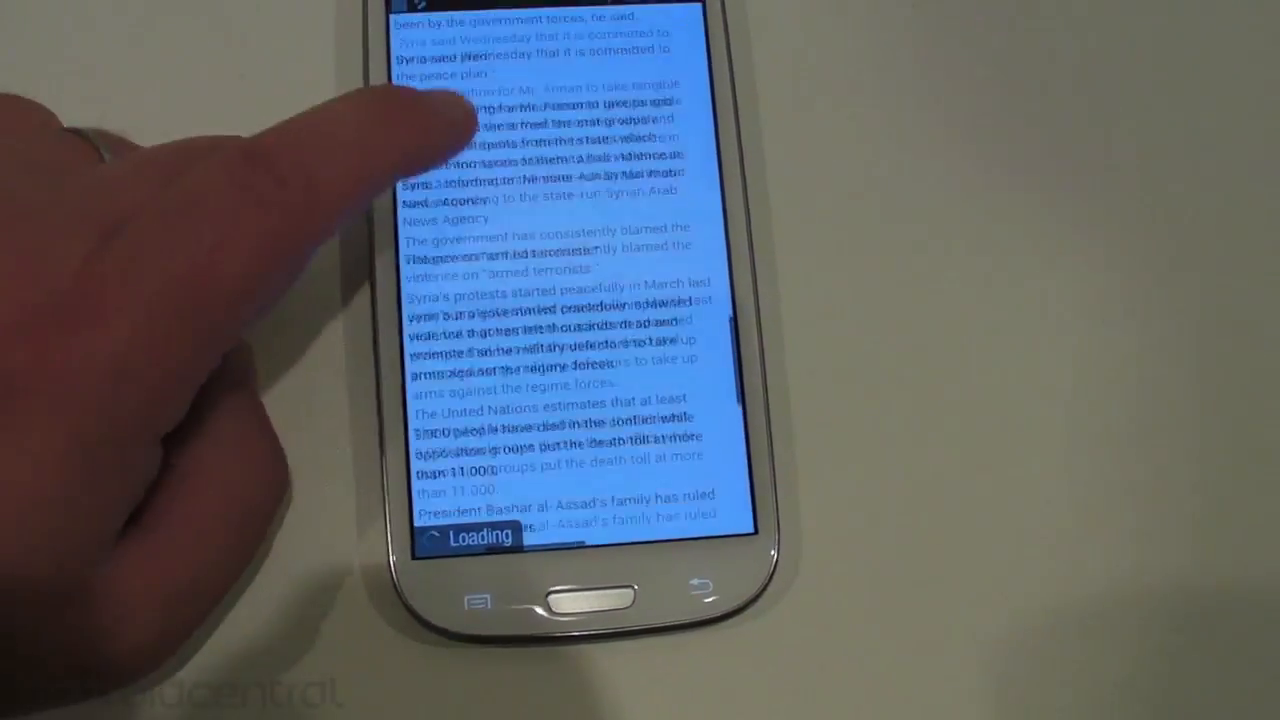